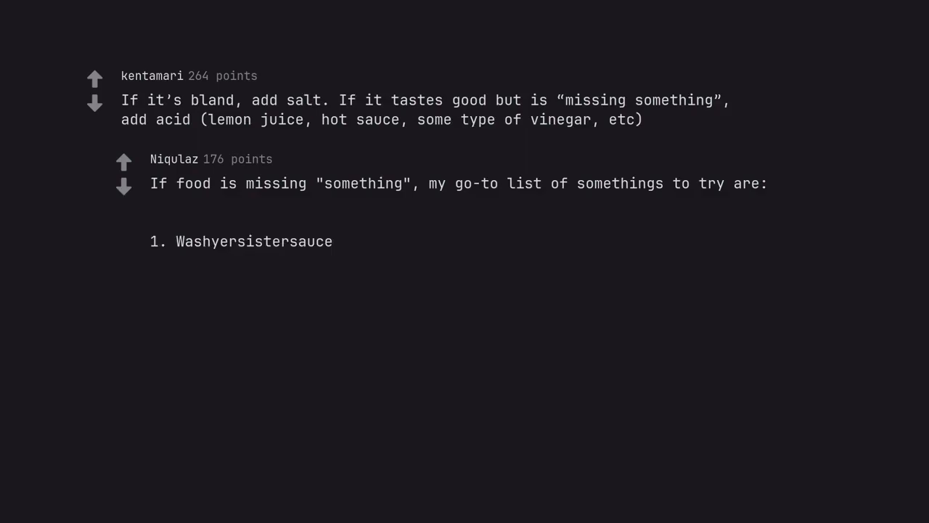
{"action": "type", "text": "Lemon juice"}
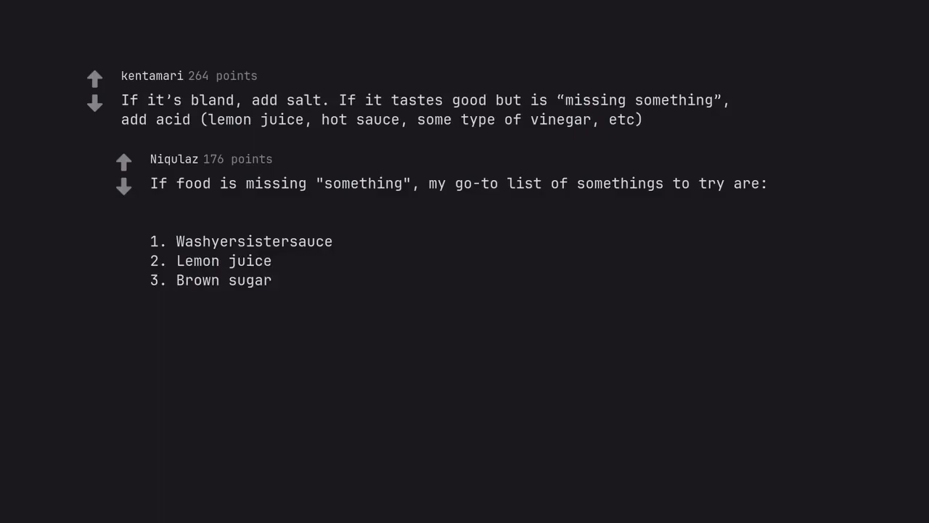
{"action": "type", "text": "Paprika or chipotle"}
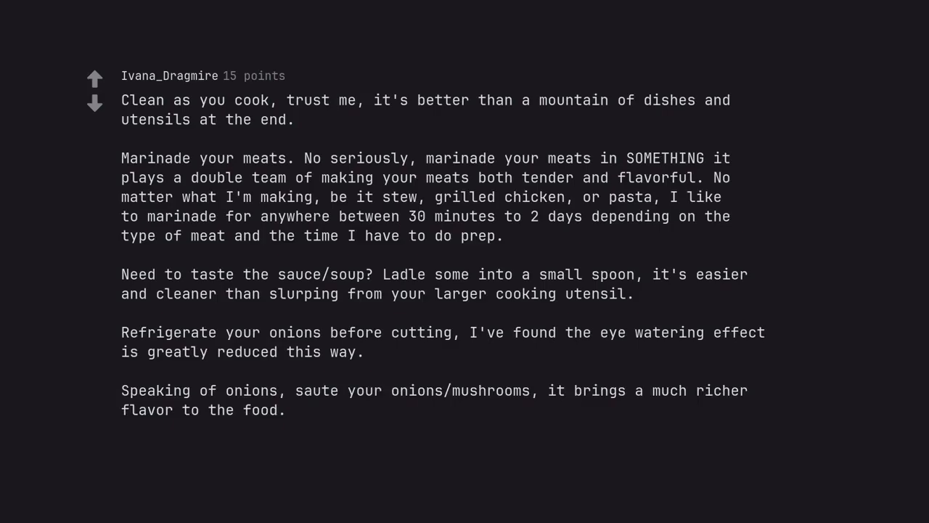
{"action": "scroll", "scroll_direction": "down", "scroll_amount": 3}
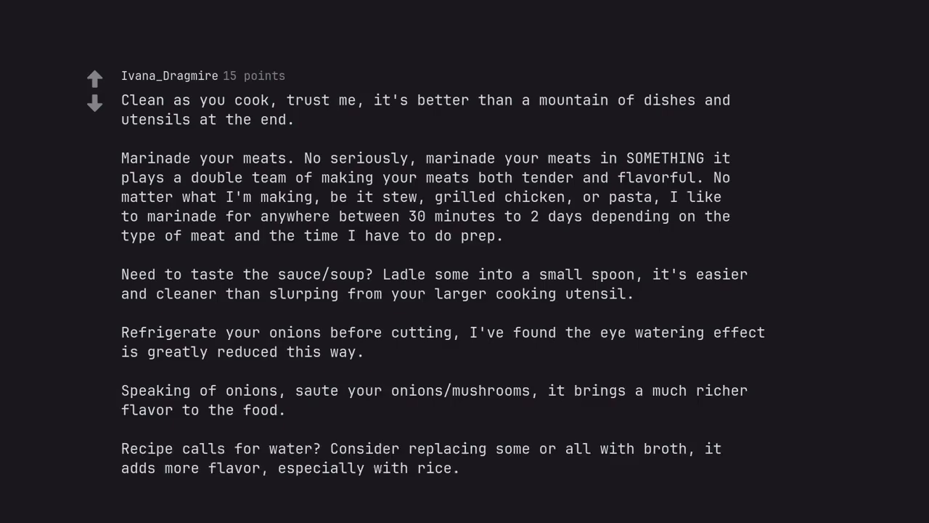